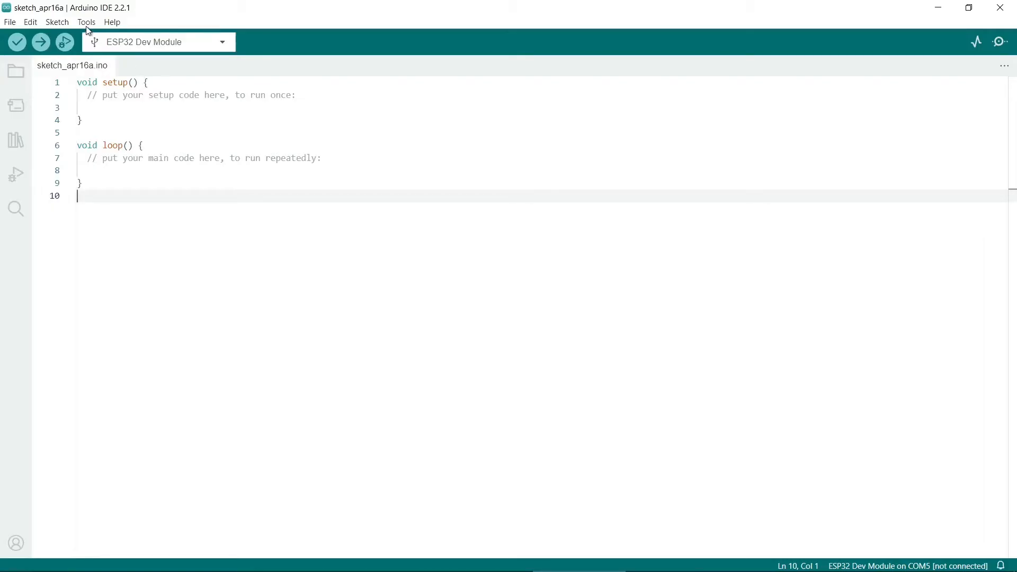
Search the Library Manager for tff_espi to confirm TFT_eSPI 2.5.43 by Bodmer is installed.
click(86, 21)
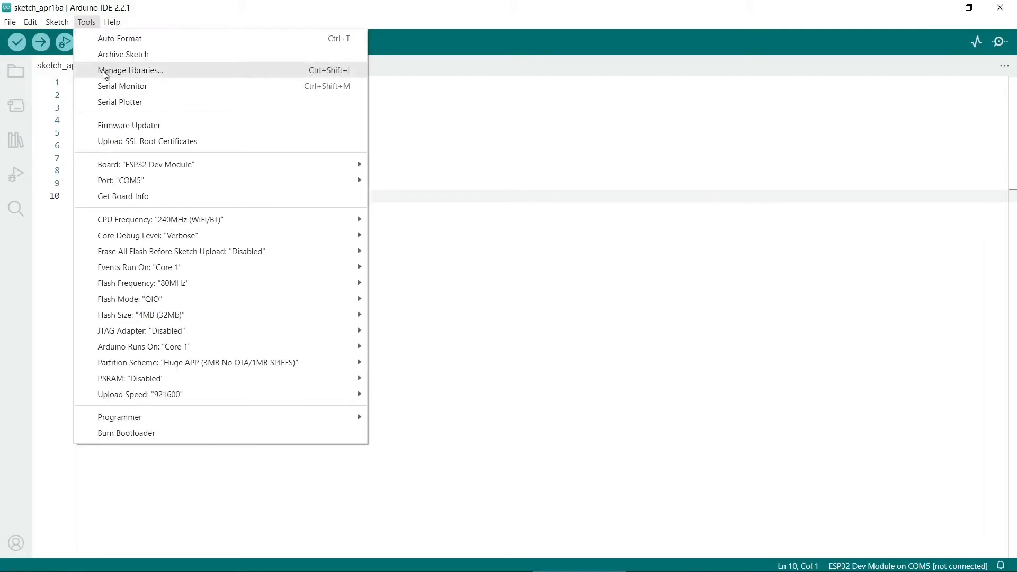
click(131, 70)
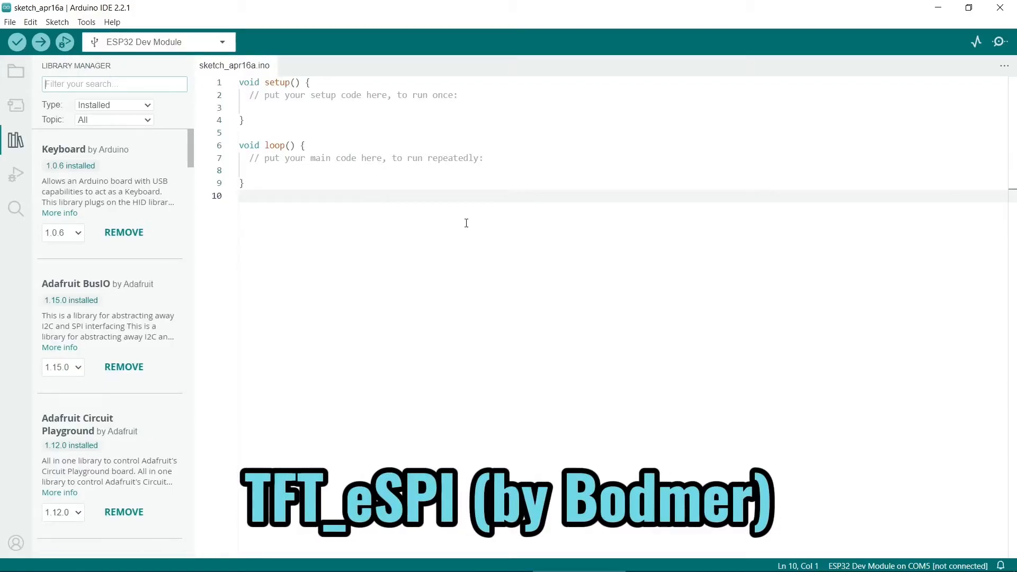
text(tff_espi)
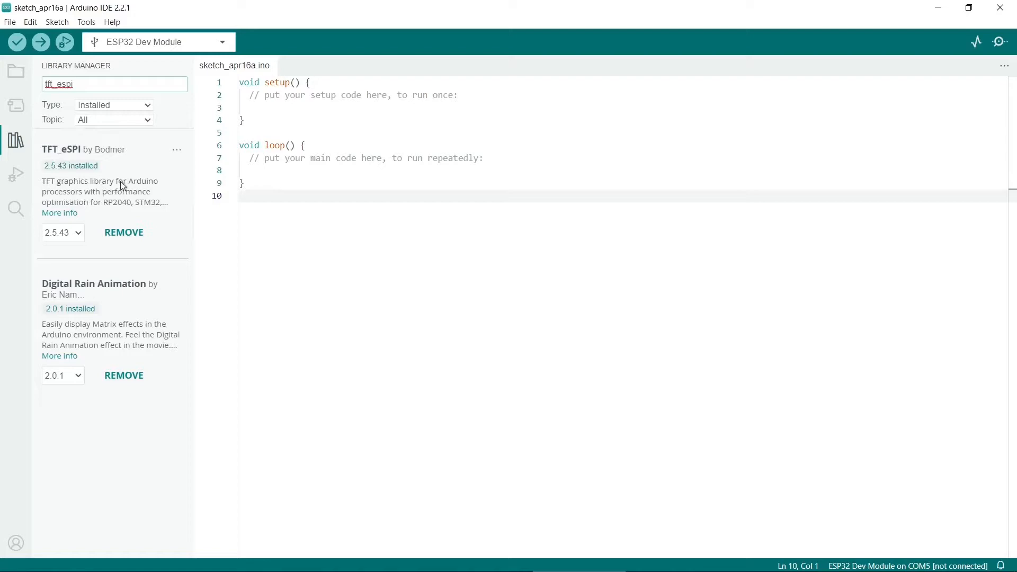
mouse_move(67, 244)
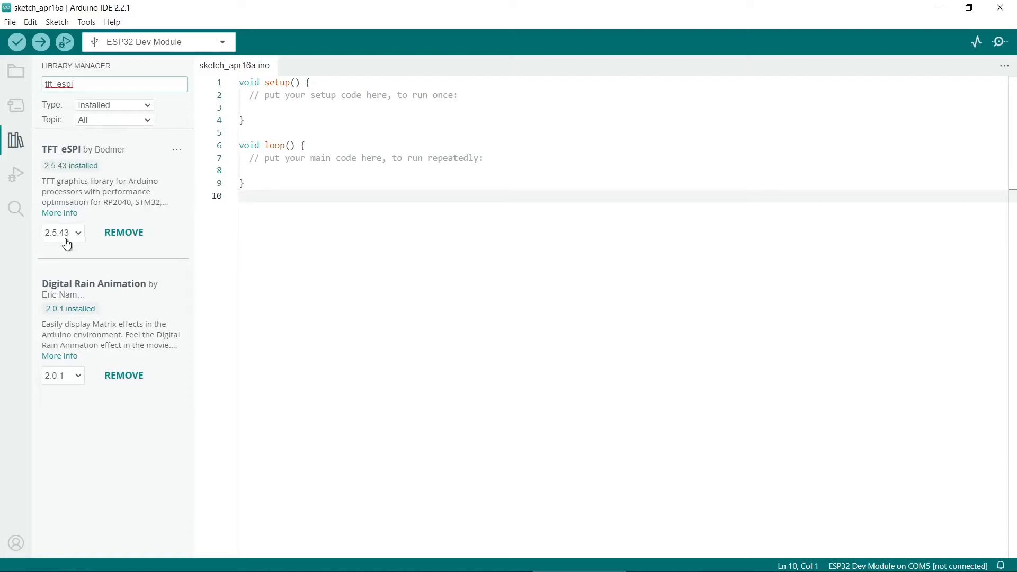
mouse_move(486, 232)
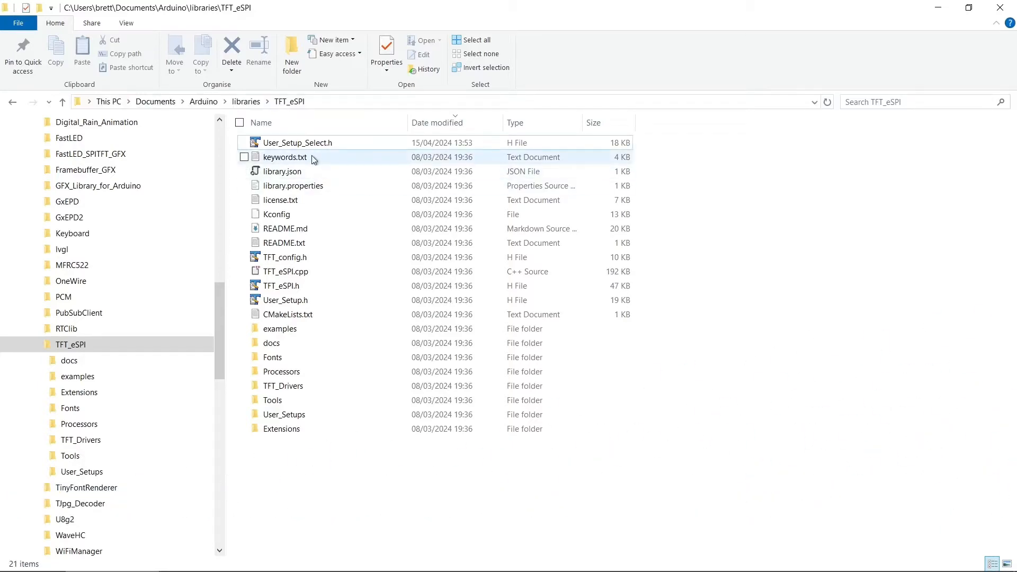
Open User_Setup_Select.h from the TFT_eSPI folder in TextPad.
click(297, 142)
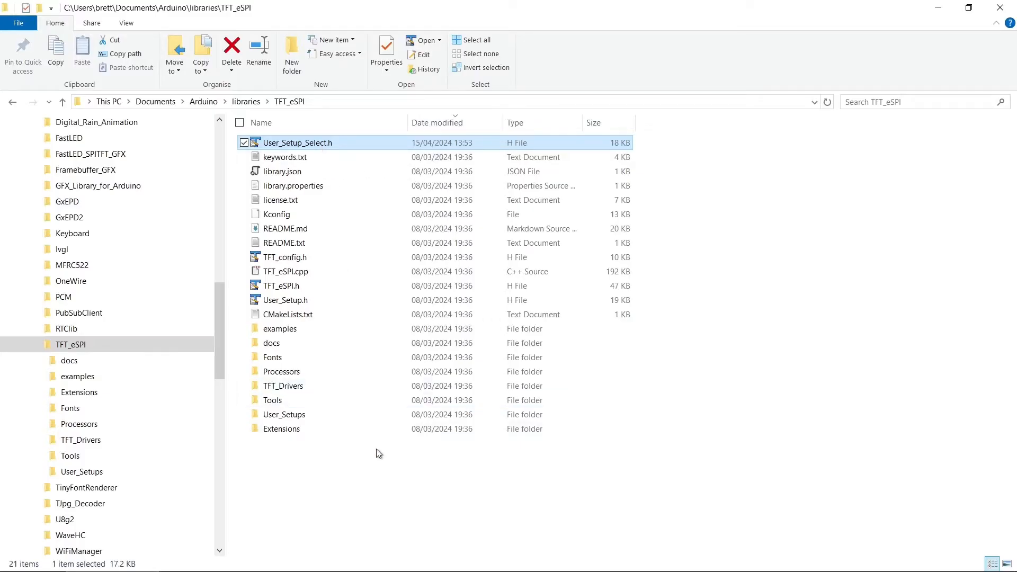
double_click(298, 141)
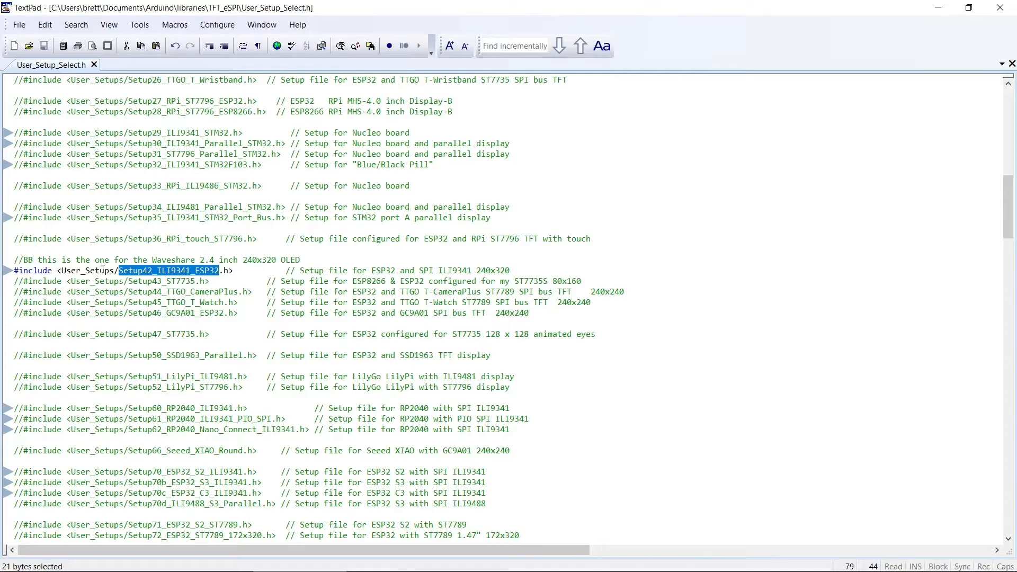
mouse_move(340, 296)
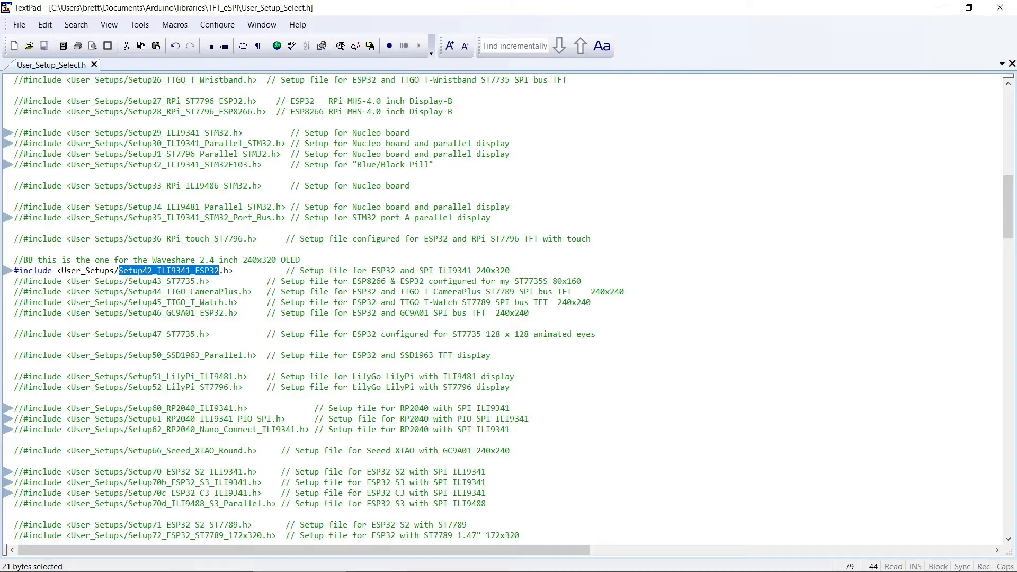
click(510, 206)
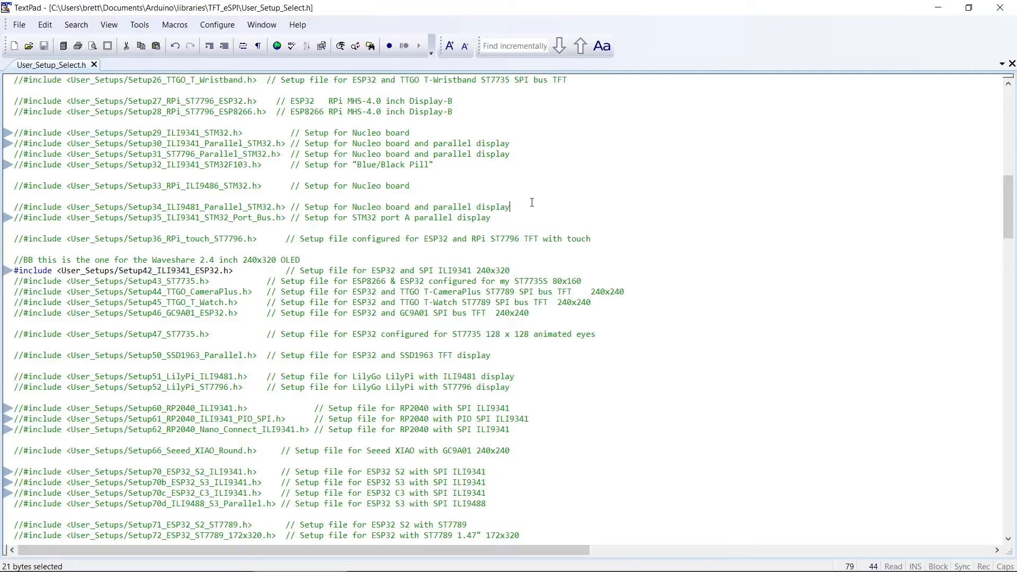
click(39, 238)
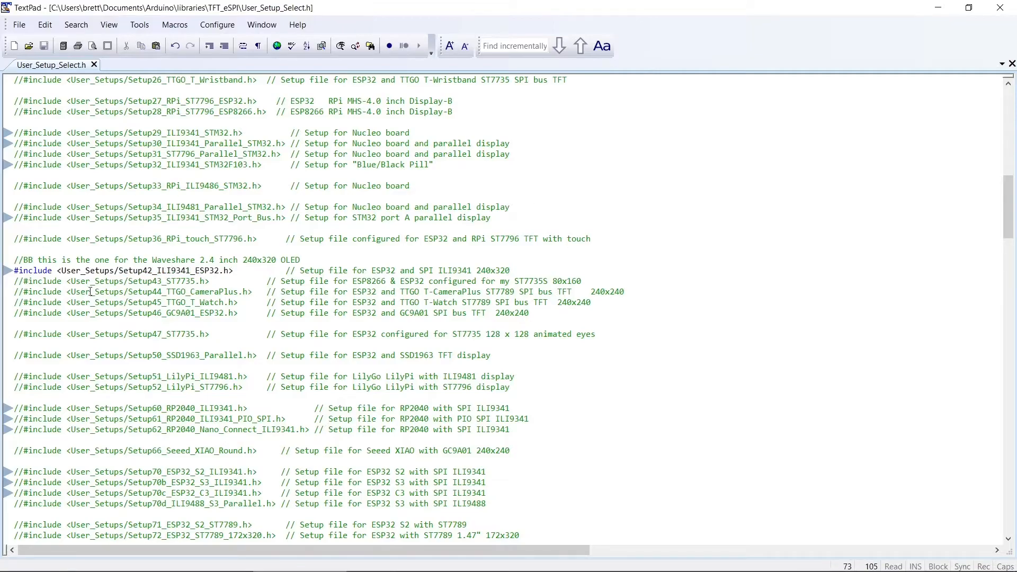
double_click(166, 270)
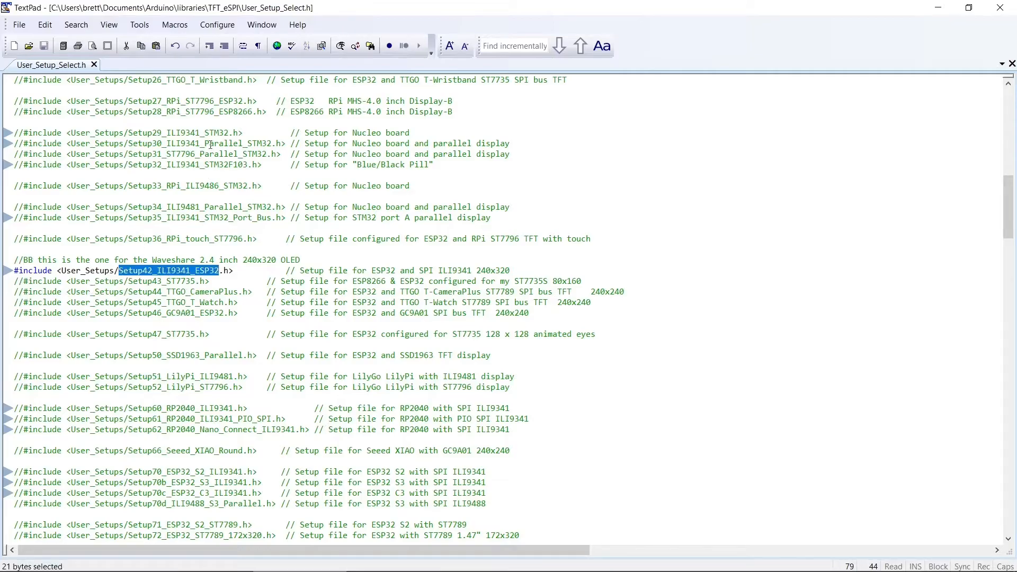
mouse_move(241, 222)
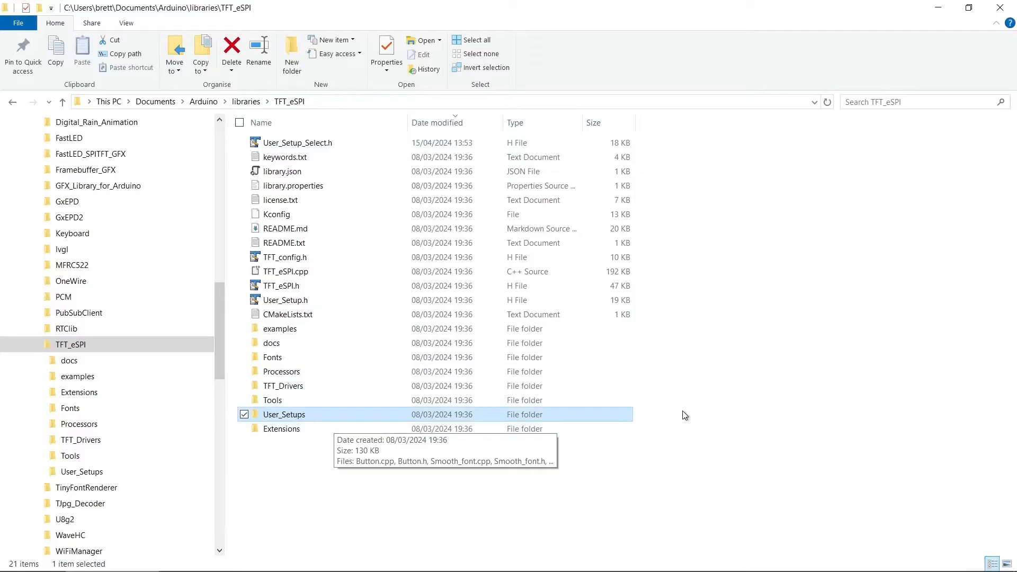
mouse_move(282, 419)
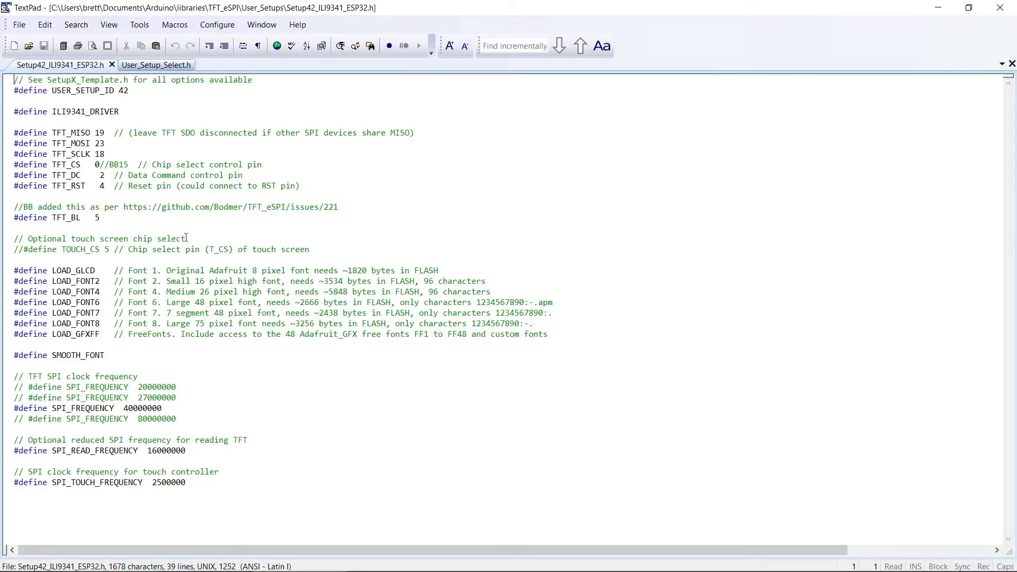
mouse_move(309, 209)
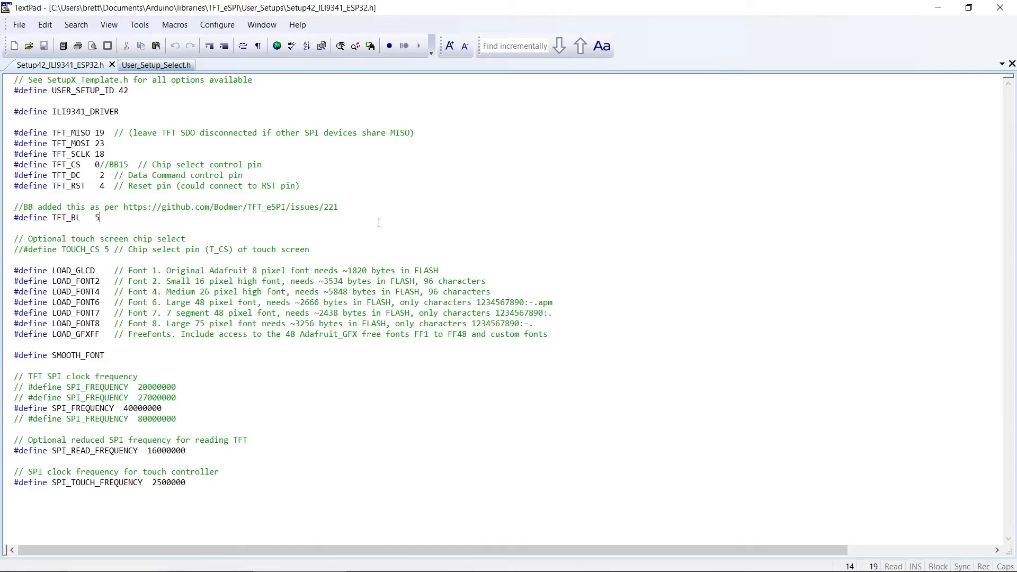
Highlight the TFT_BL backlight pin define (pin 5) in Setup42_ILI9341_ESP32.h while reviewing it.
double_click(65, 217)
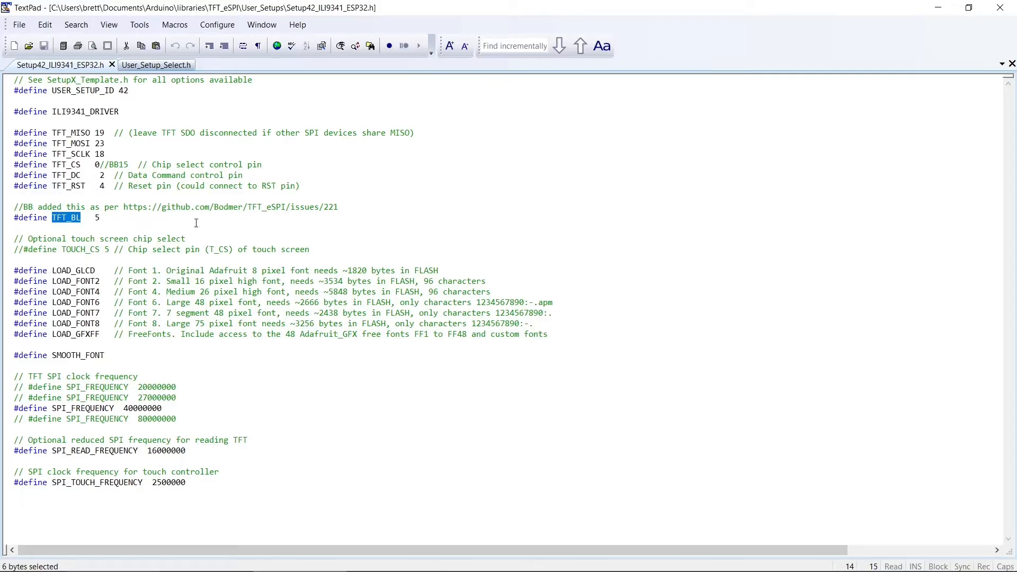
click(61, 217)
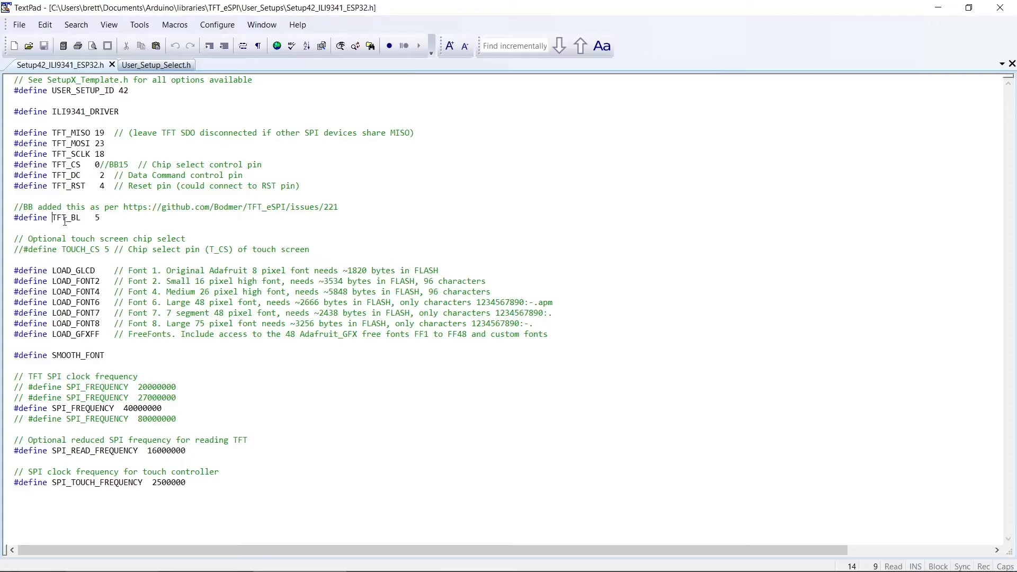
double_click(66, 217)
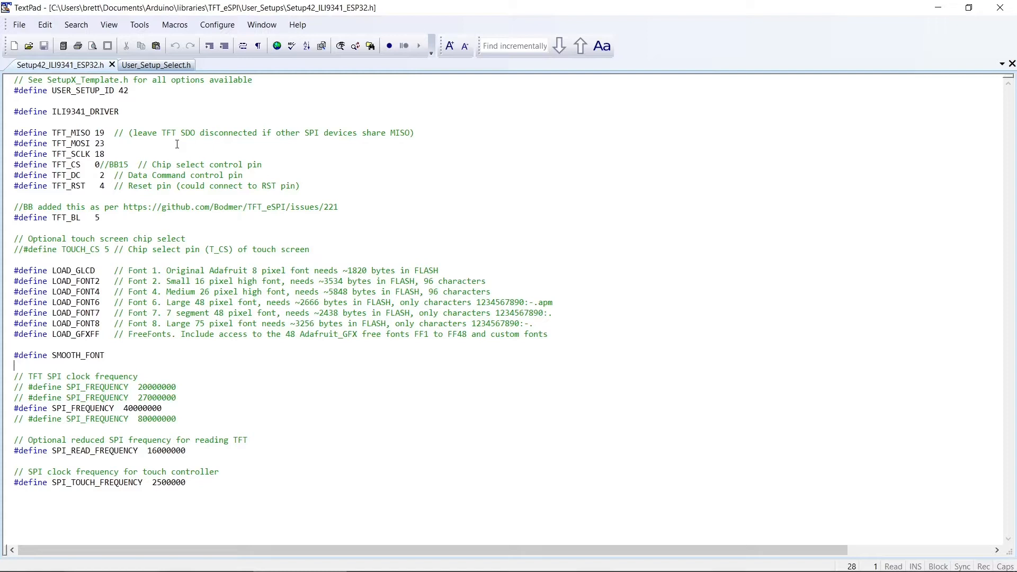
mouse_move(73, 168)
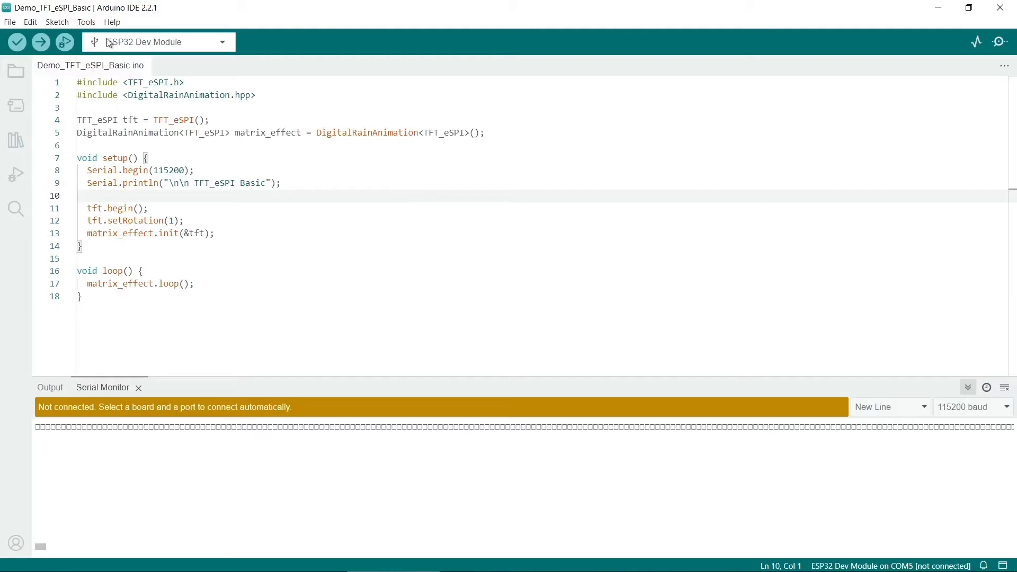
Check in the Library Manager that Digital Rain Animation 2.0.1 is installed.
click(85, 21)
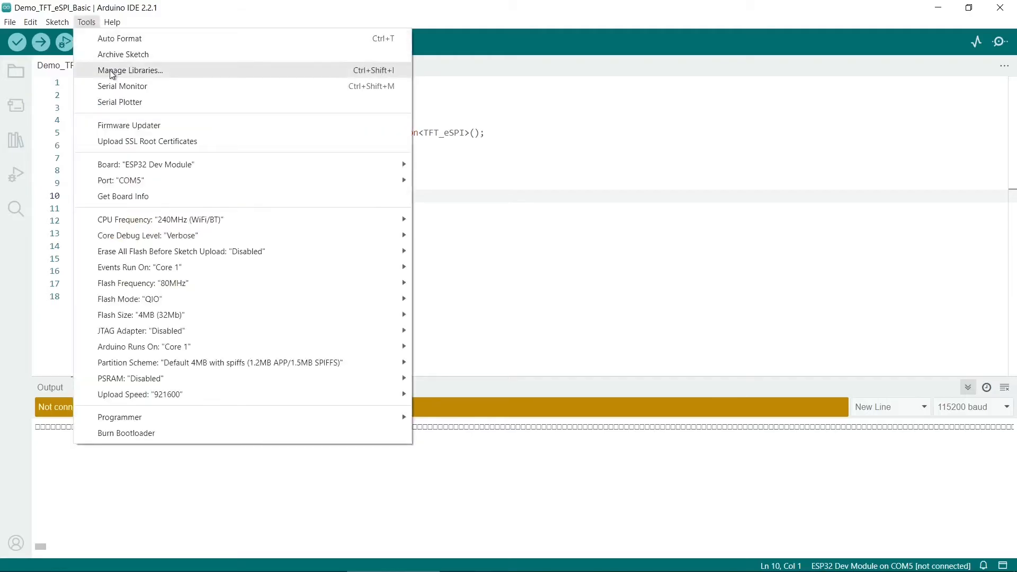
click(130, 70)
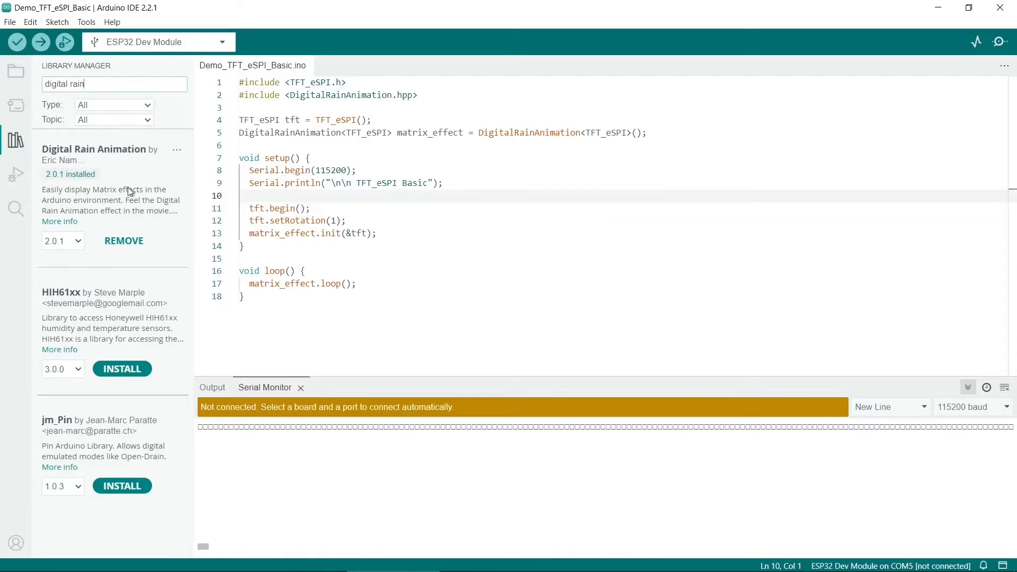
mouse_move(110, 200)
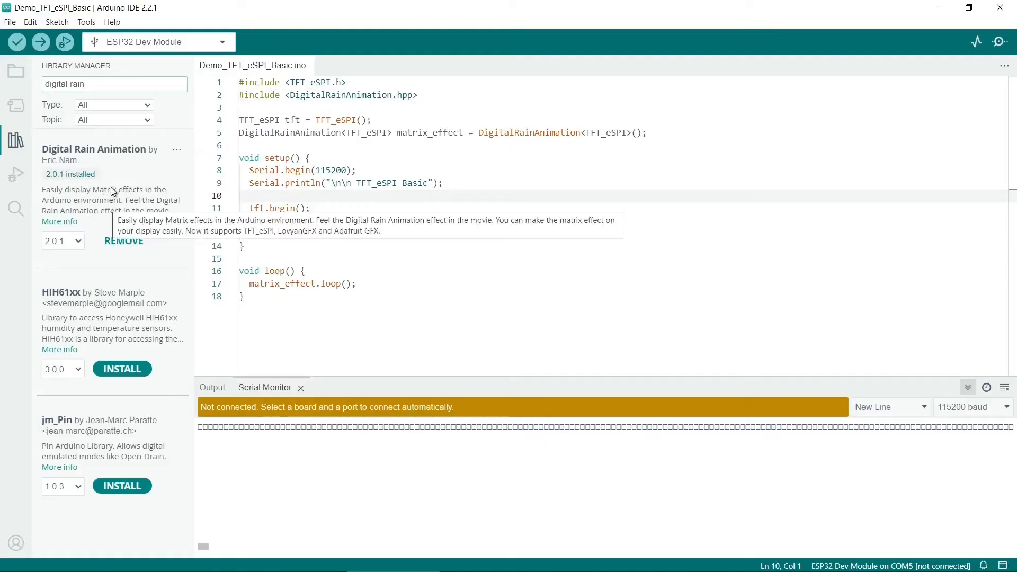
Browse File > Examples down to the Digital Rain Animation library's sketches.
click(9, 22)
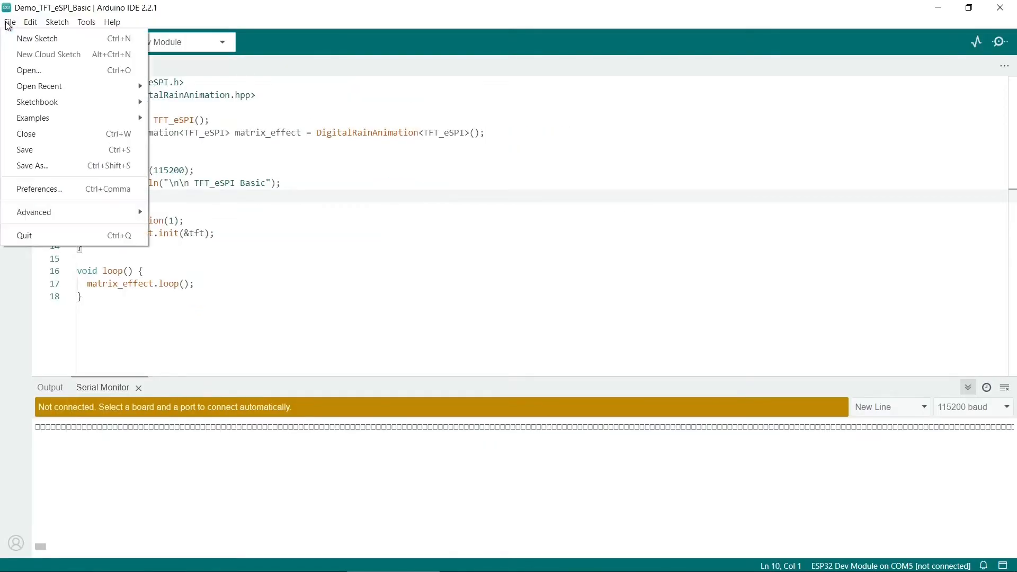
click(33, 117)
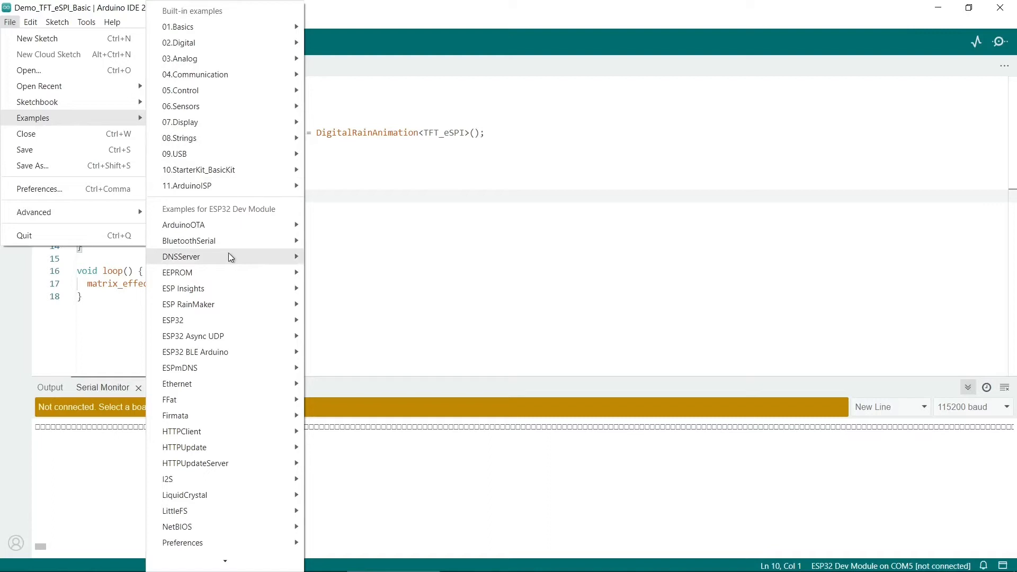
mouse_move(208, 384)
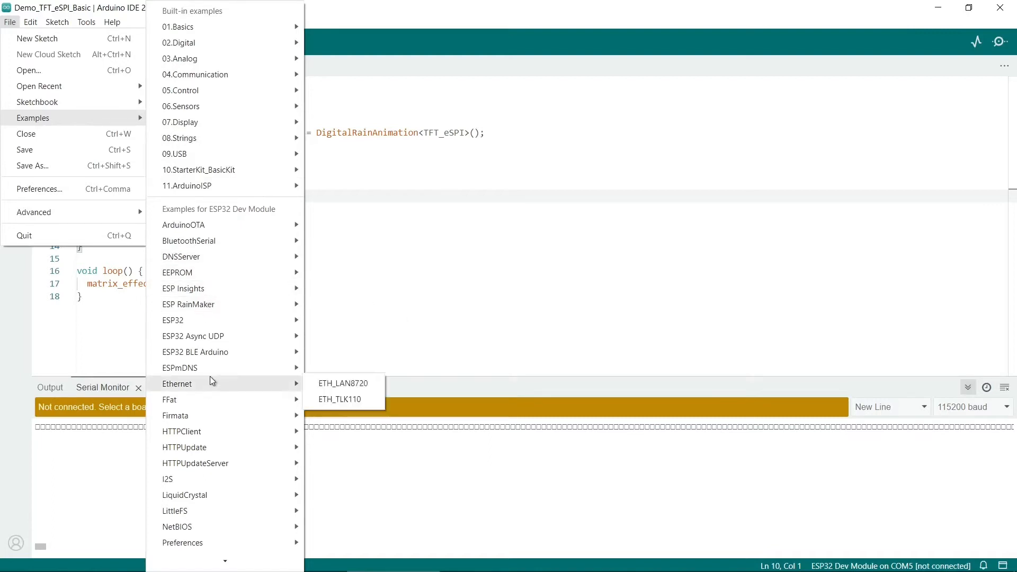
mouse_move(189, 304)
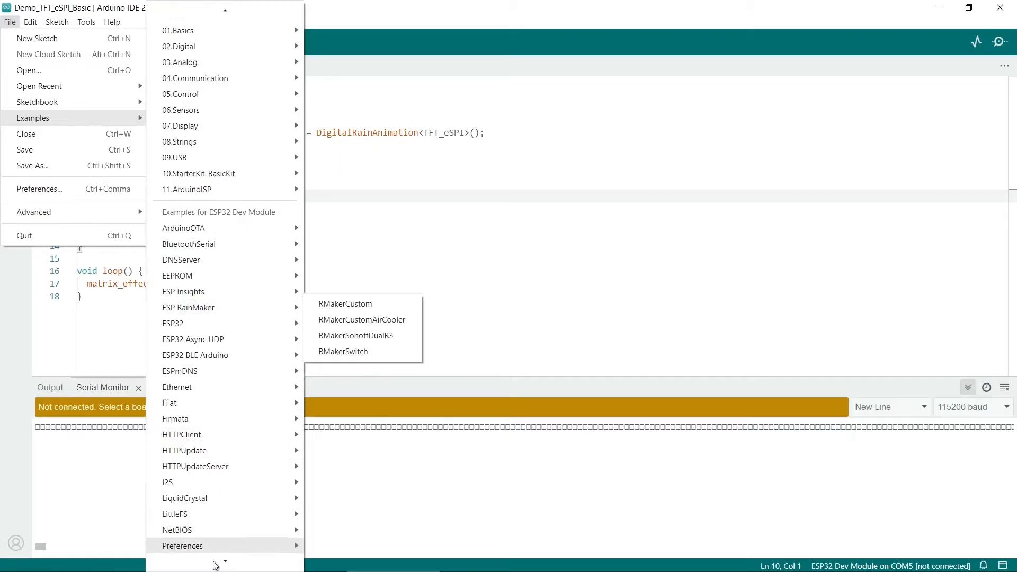
scroll(down, 3)
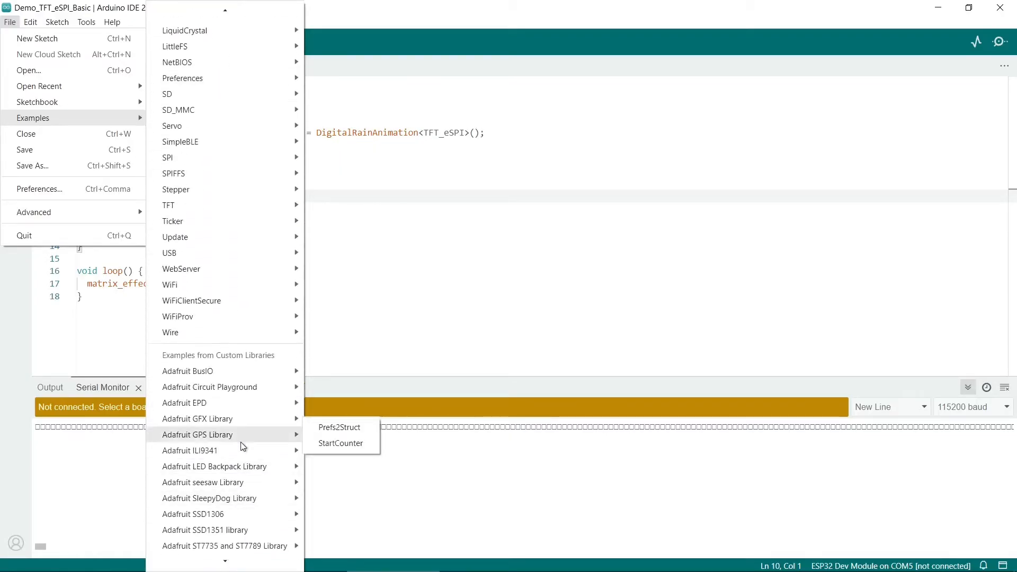
mouse_move(242, 357)
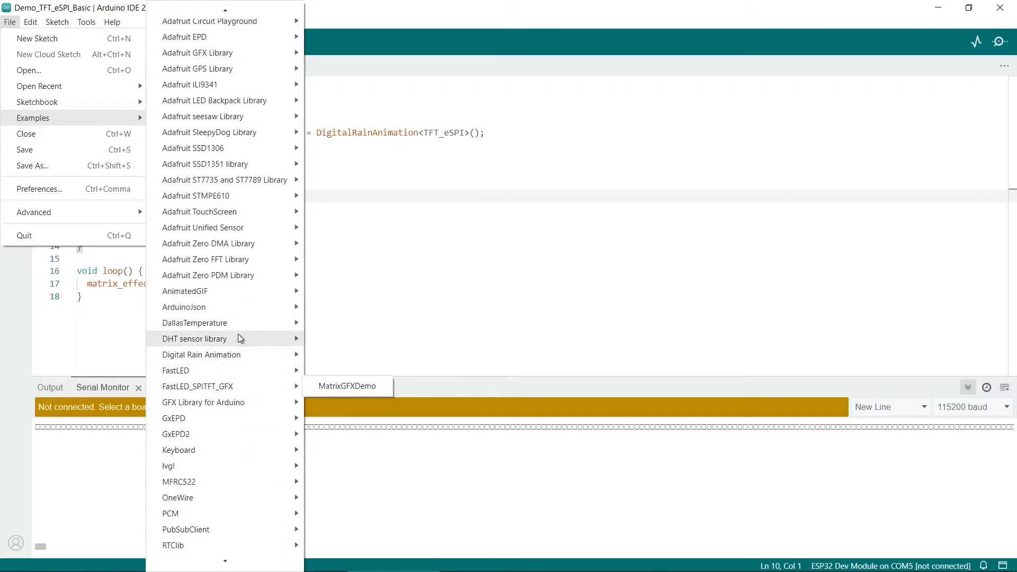
mouse_move(202, 275)
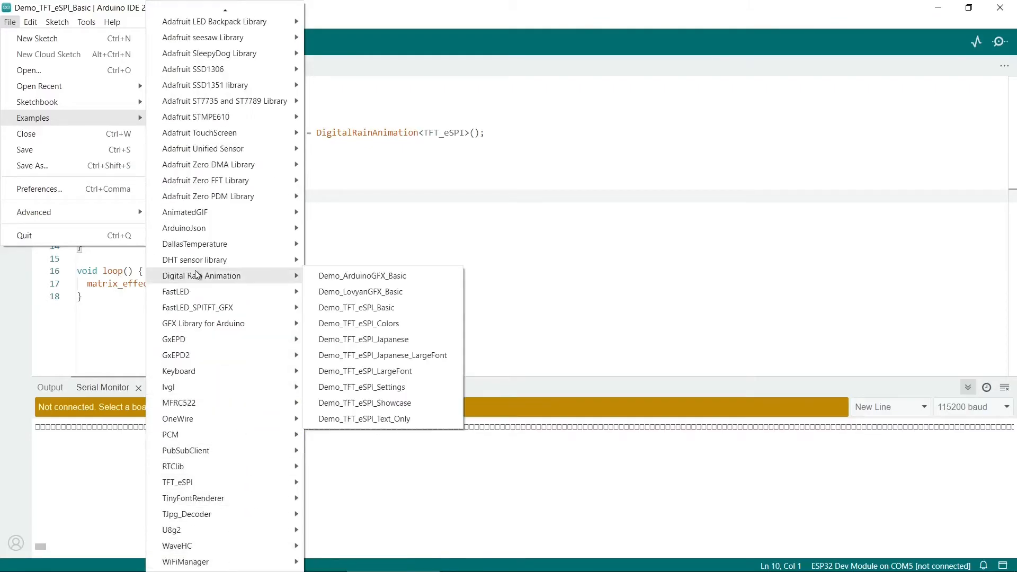
mouse_move(242, 276)
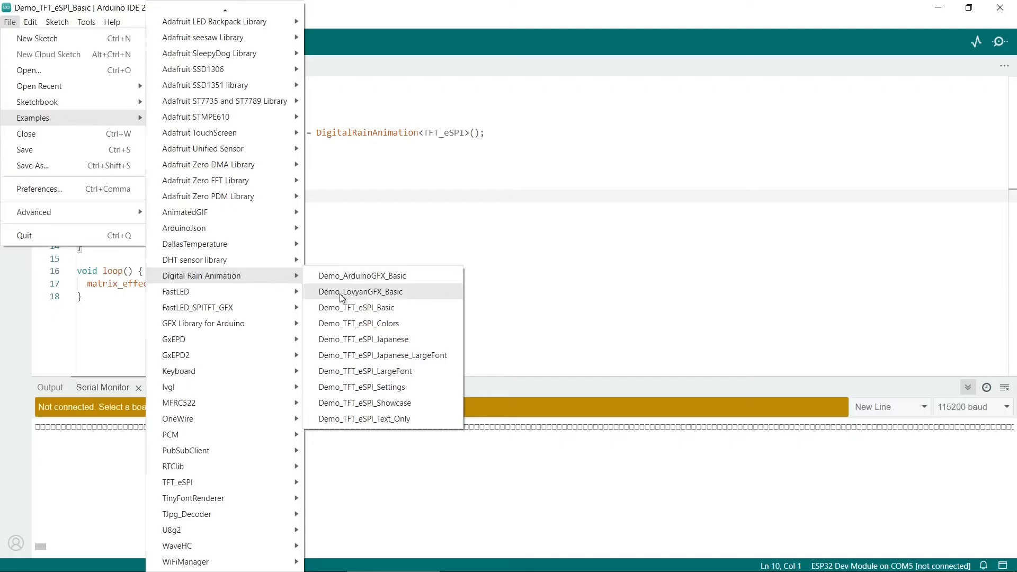
mouse_move(364, 307)
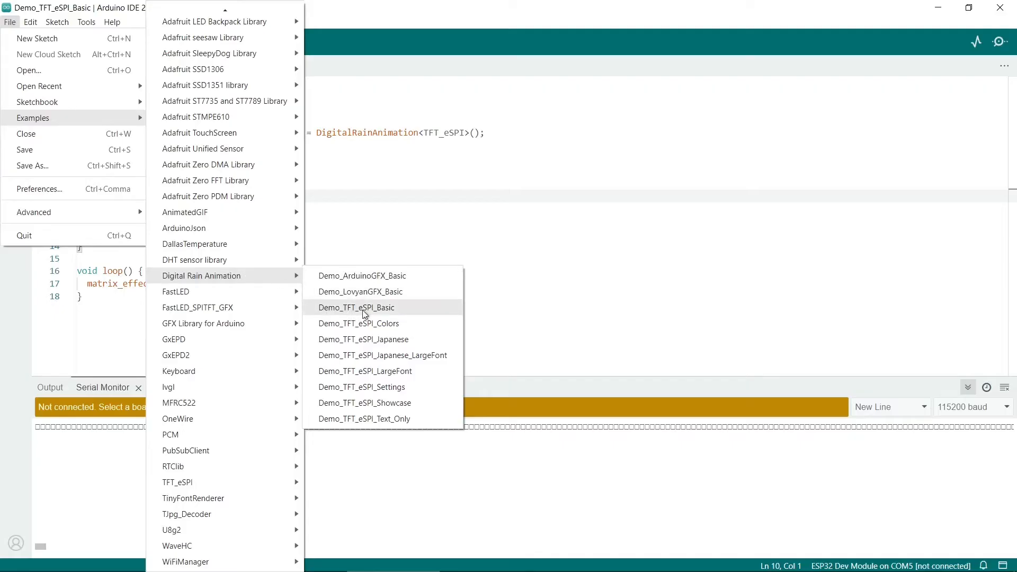
Load the Demo_TFT_eSPI_Basic example and bring up the Sketch options for uploading.
click(356, 307)
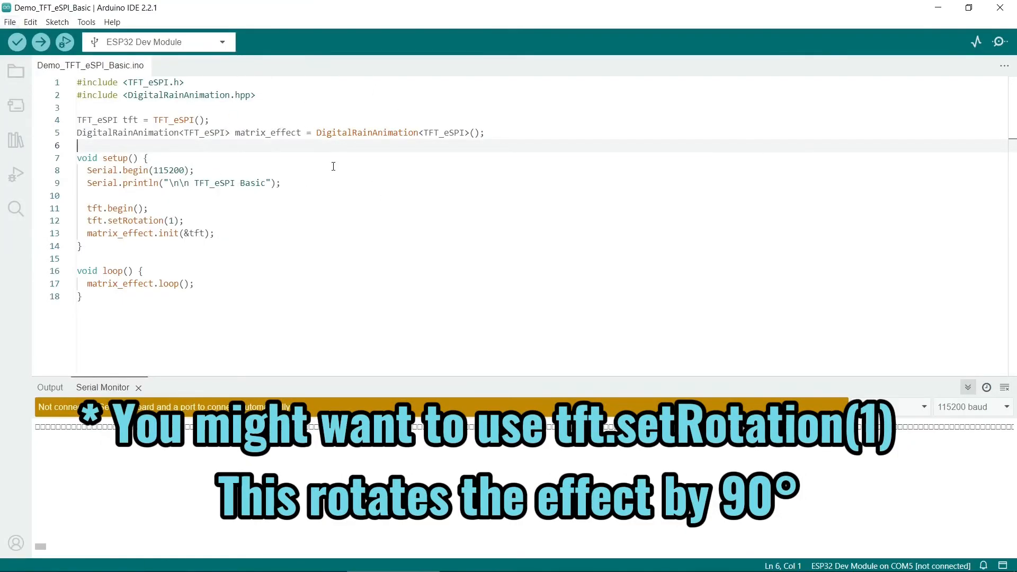
click(57, 21)
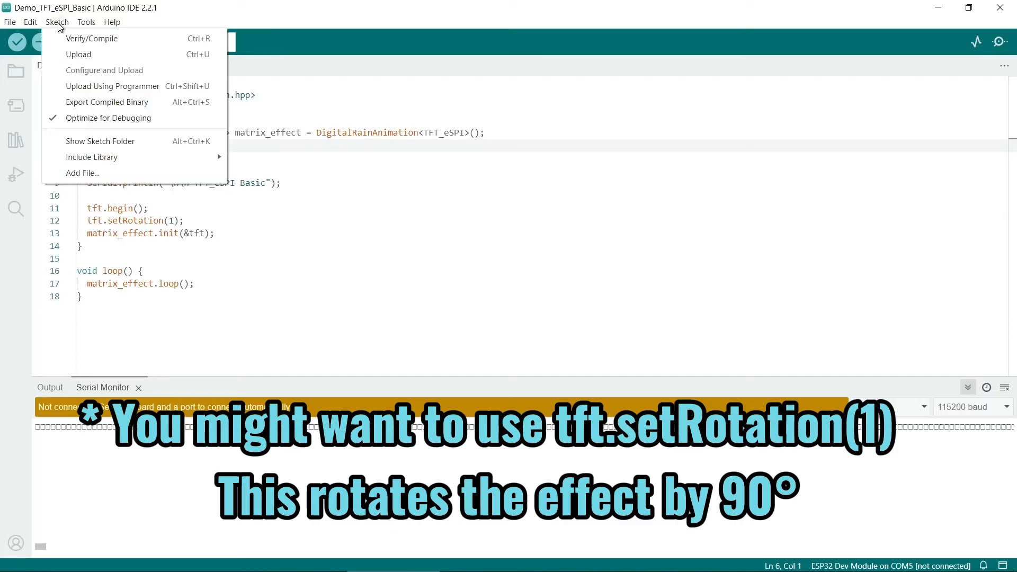